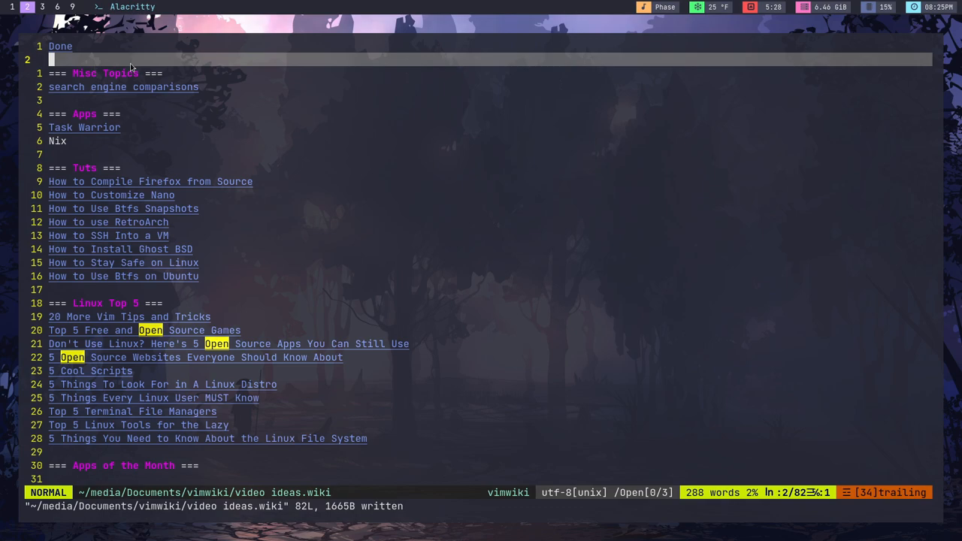
# Step: Follow the wiki link to open its new, empty page 'this is a link'
pyautogui.press('i')
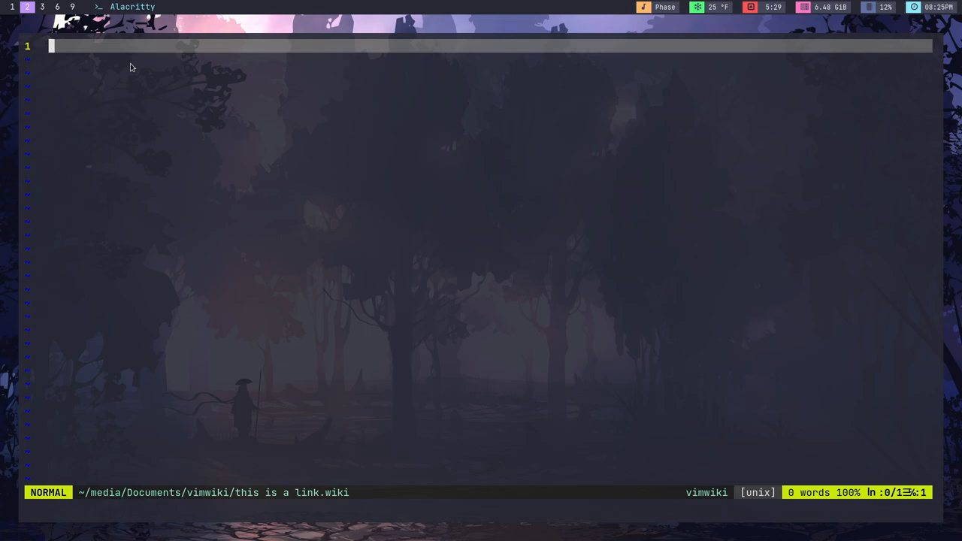
pyautogui.press('i')
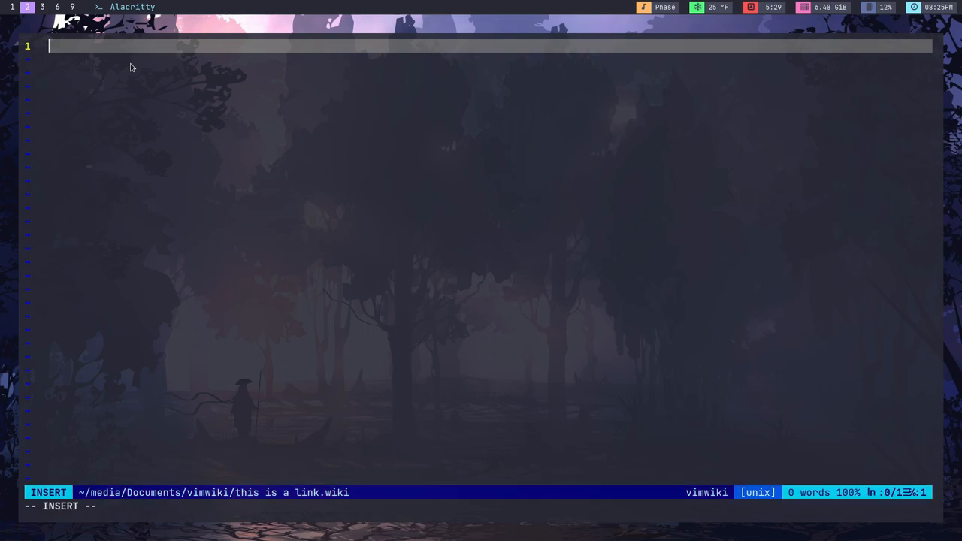
pyautogui.write('* this is a list')
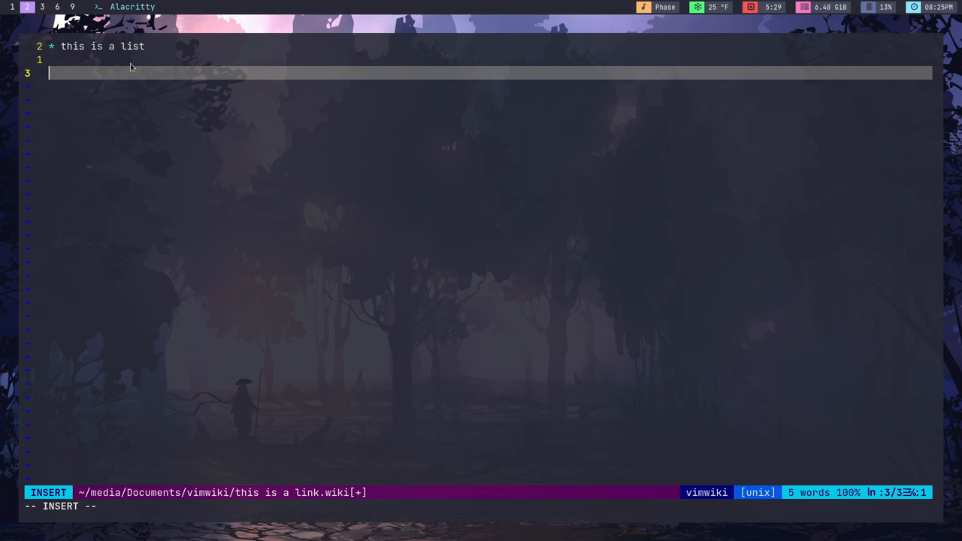
pyautogui.write('= this a heading =')
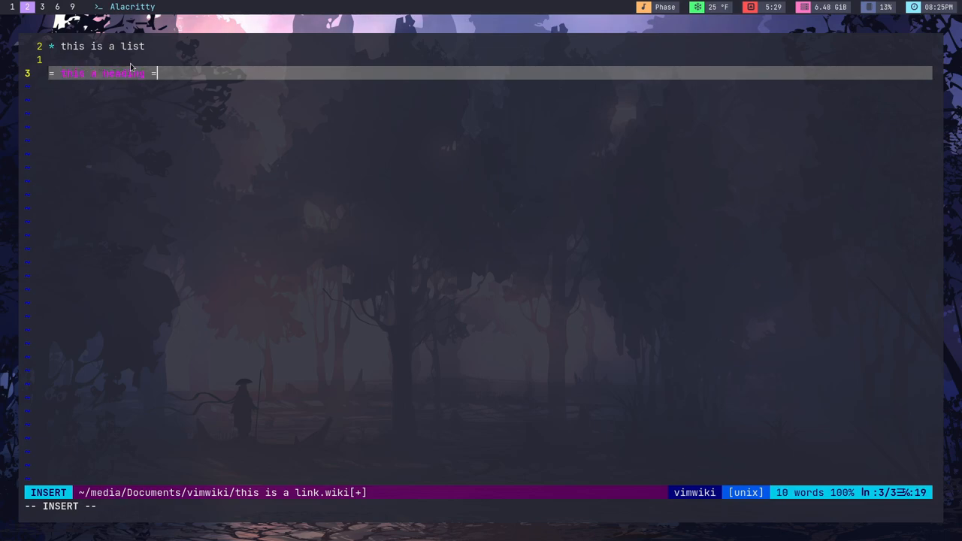
pyautogui.press('Return')
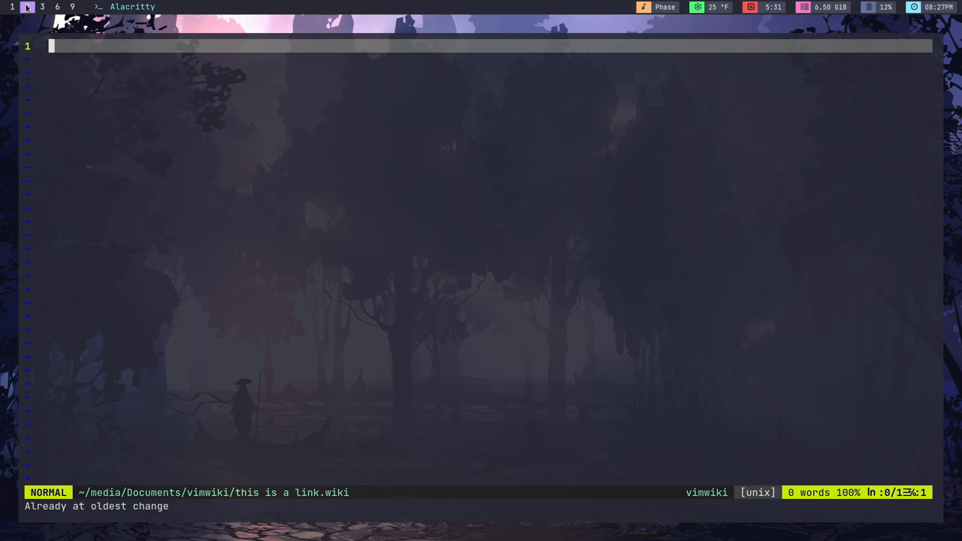
# Step: Enter auto-closed [] and "" pairs with filler text 'dfjbnsklfbjn' on separate lines
pyautogui.press('i')
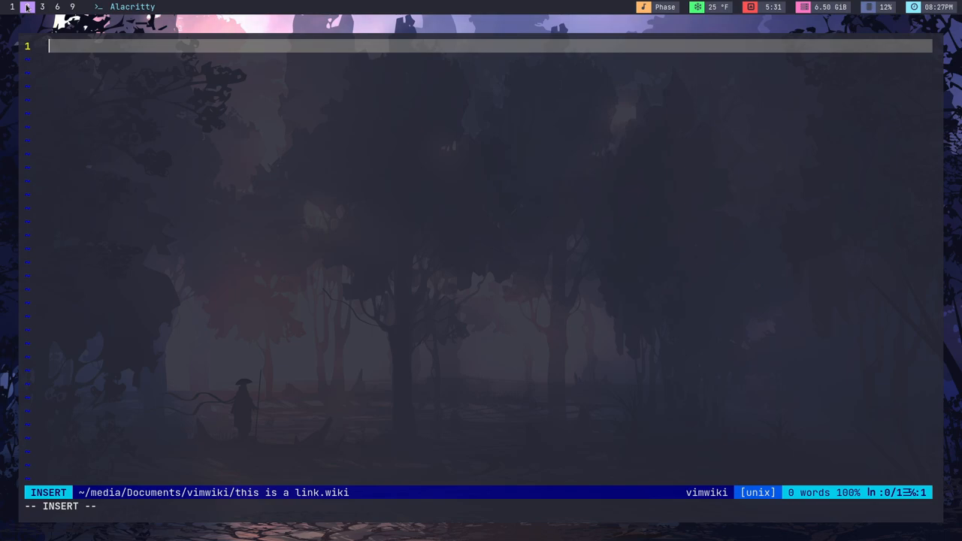
pyautogui.write('[]')
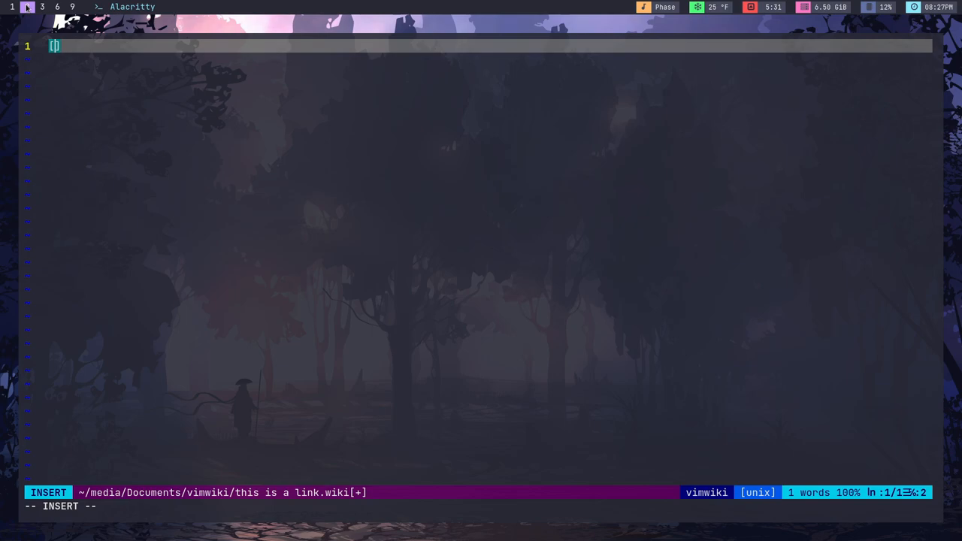
pyautogui.press('Escape')
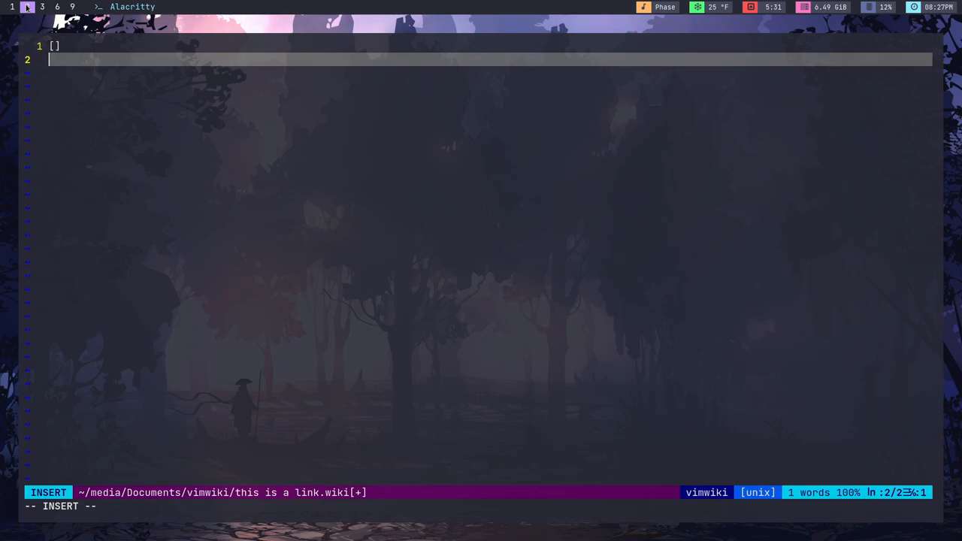
pyautogui.write('""')
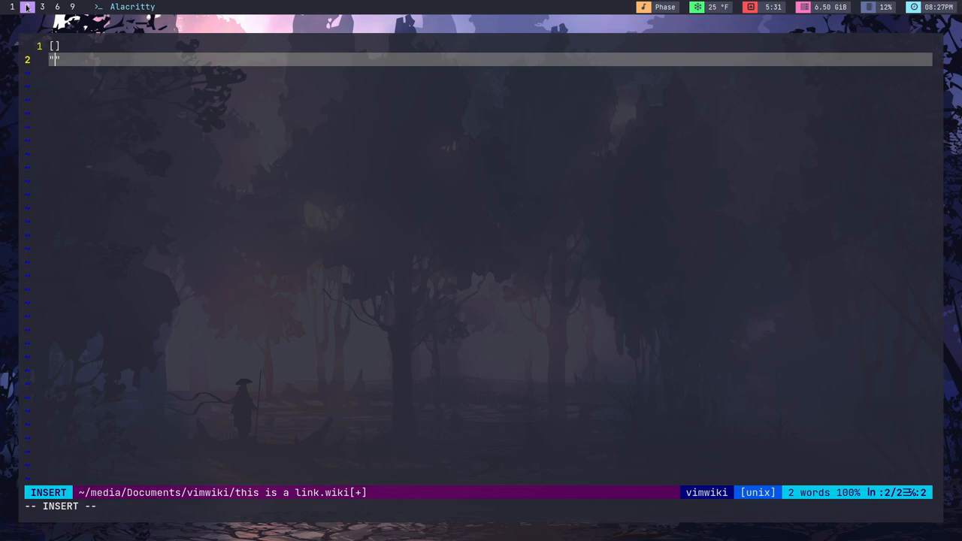
pyautogui.write('dfjbnsklfbjn')
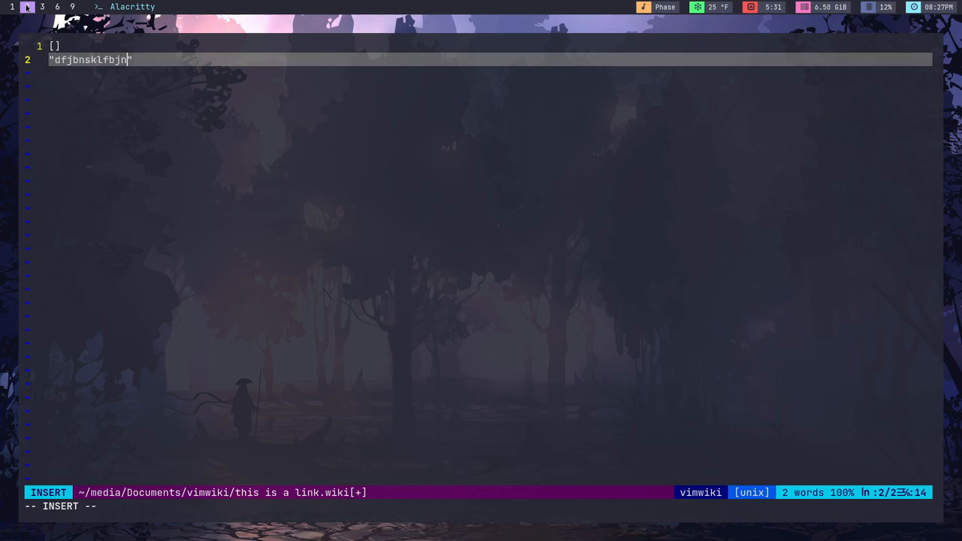
pyautogui.press('Escape')
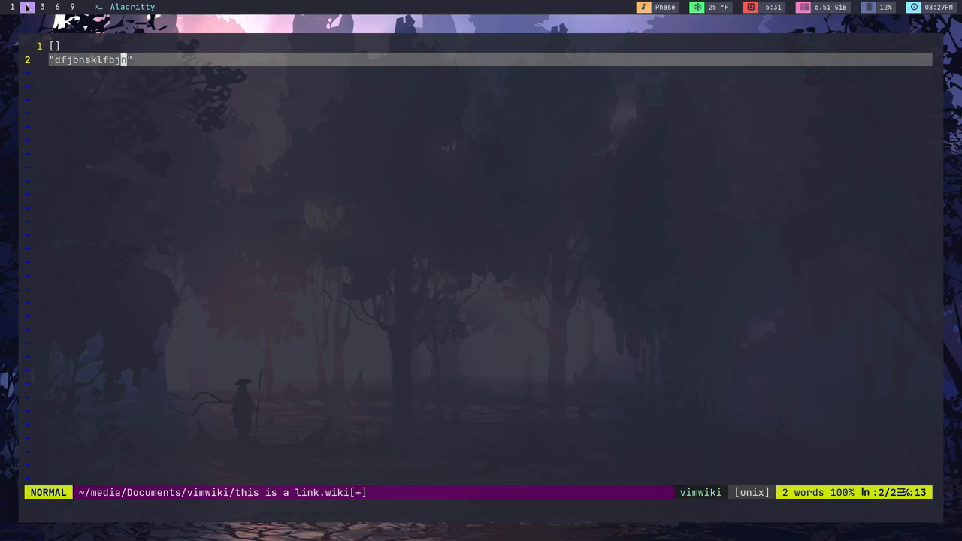
pyautogui.press('o')
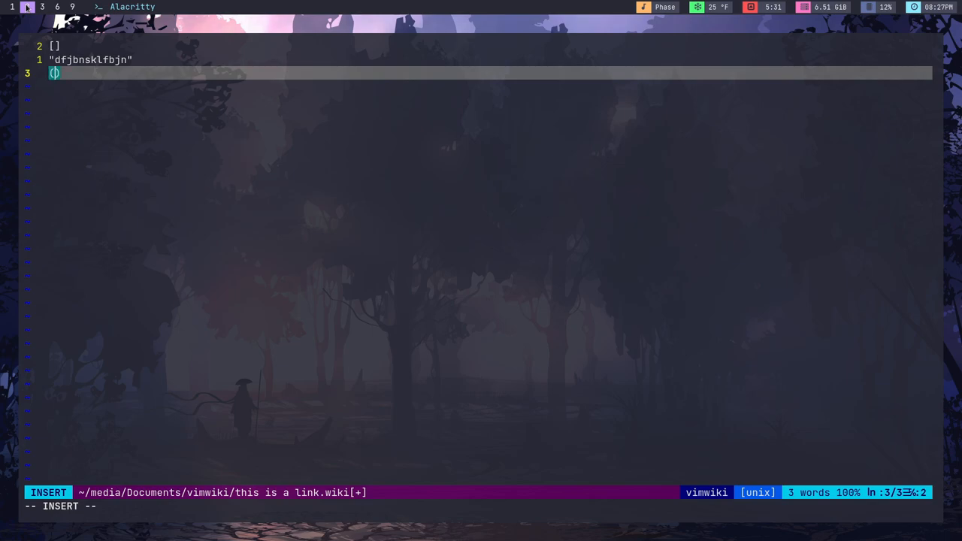
pyautogui.press('Escape')
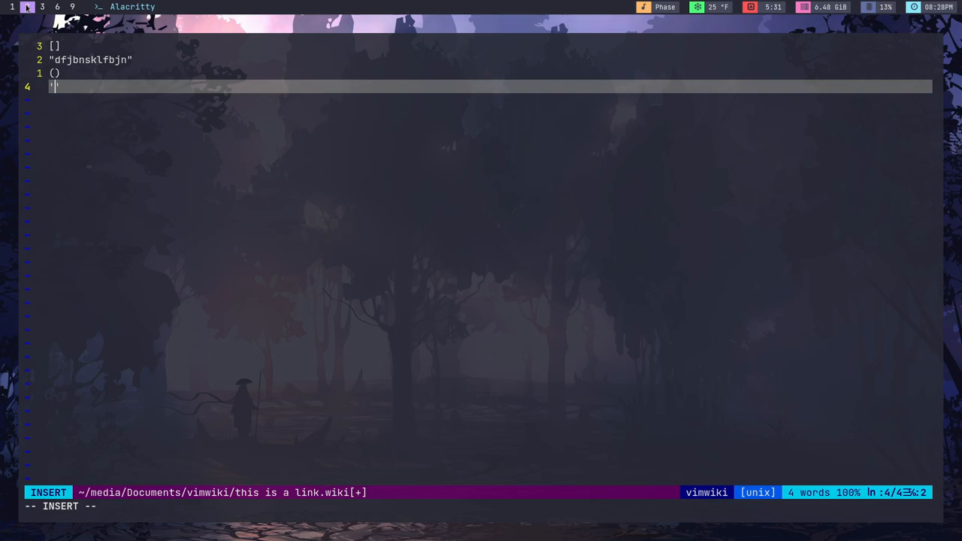
pyautogui.press('Escape')
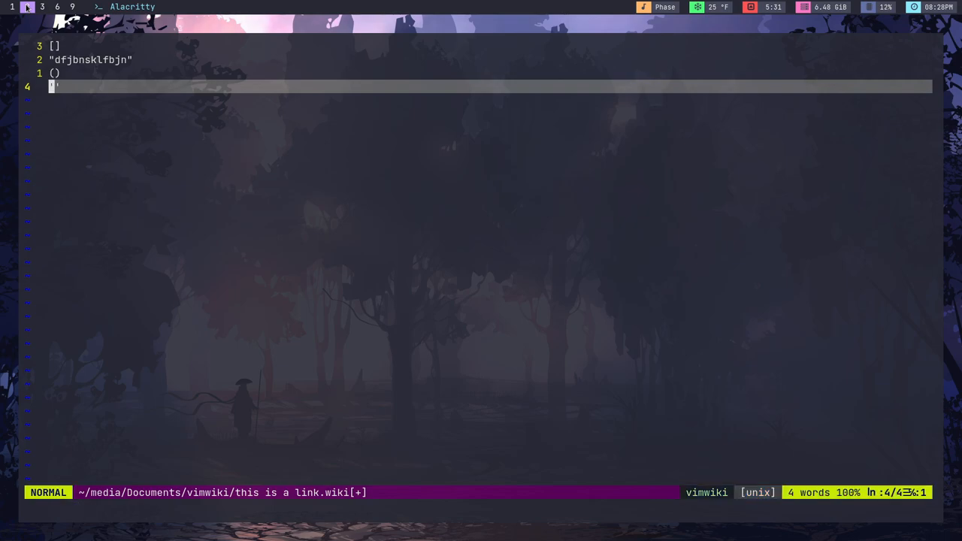
# Step: Add a line reading [name of the link](the link) with brackets auto-closed
pyautogui.press('o')
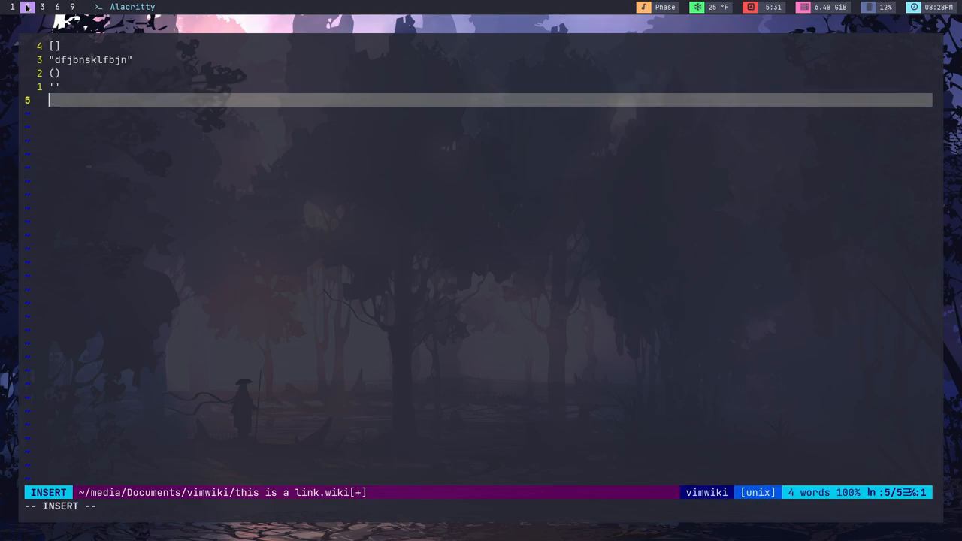
pyautogui.write('[]')
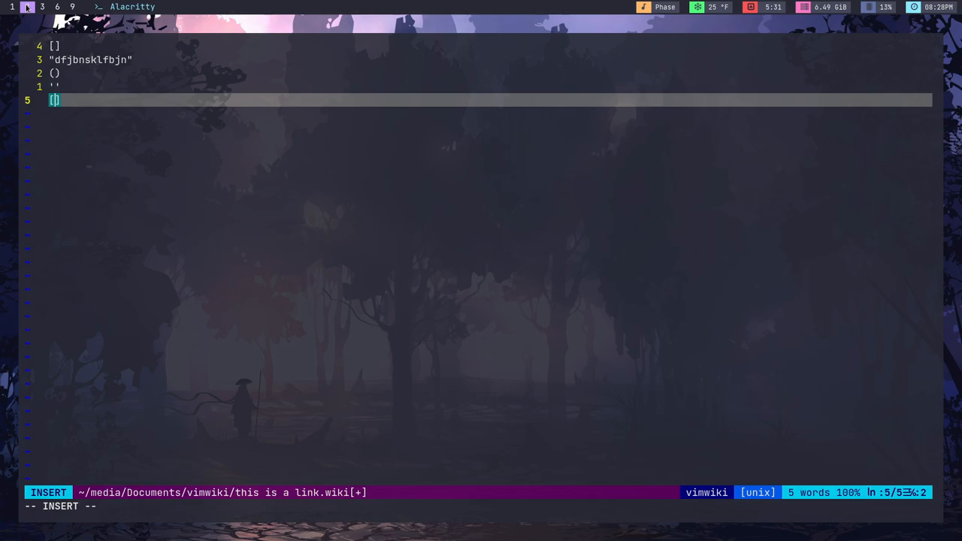
pyautogui.write('name of th')
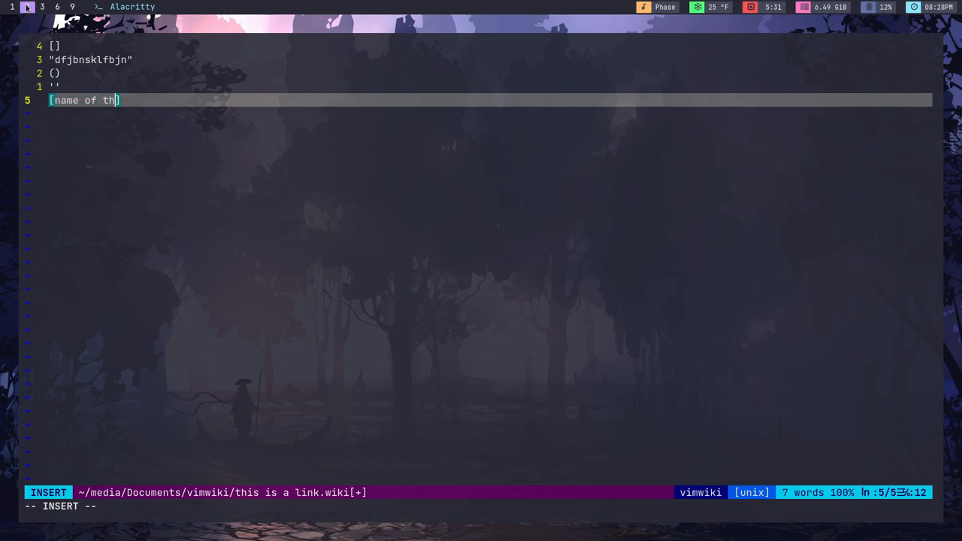
pyautogui.write('e link')
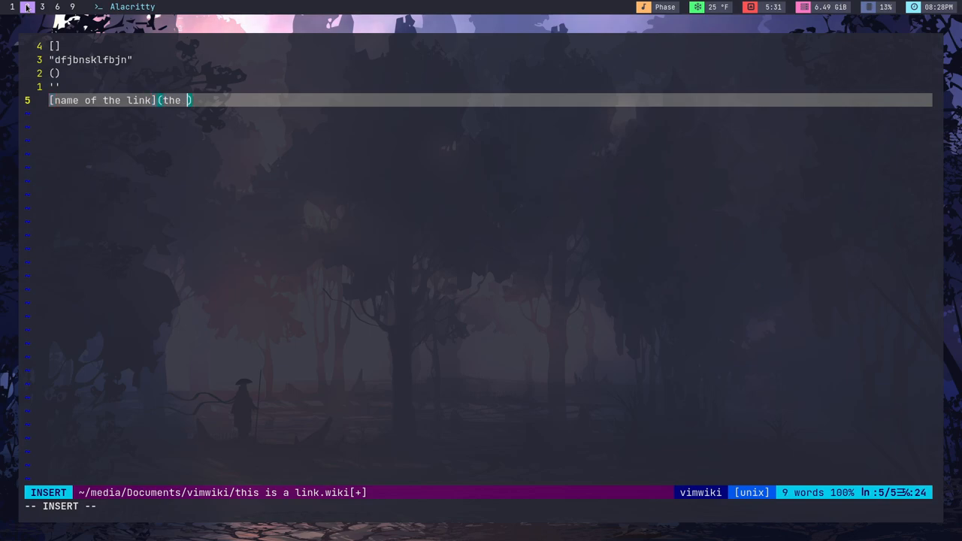
pyautogui.write('link')
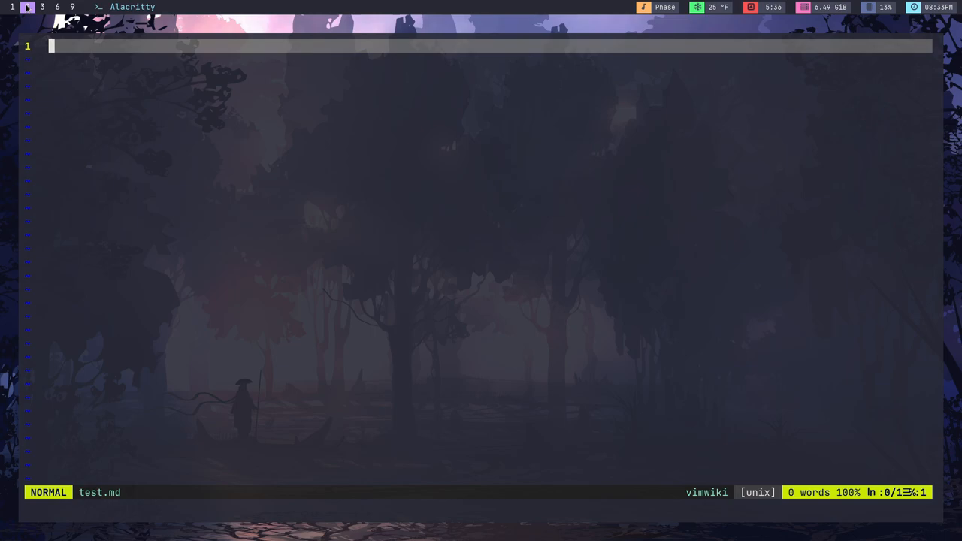
# Step: Write # and ### headings reading 'this is a heading' in test.md
pyautogui.press('i')
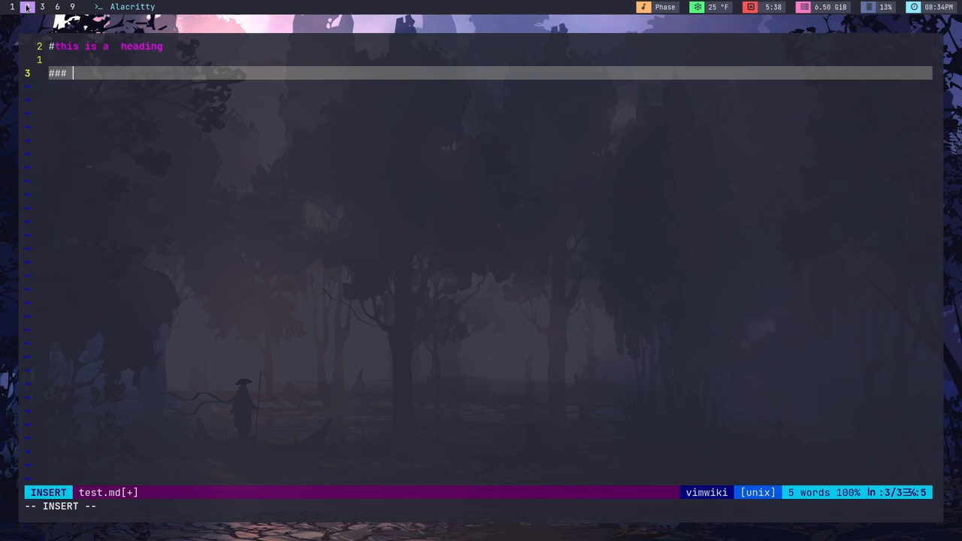
pyautogui.press('BackSpace')
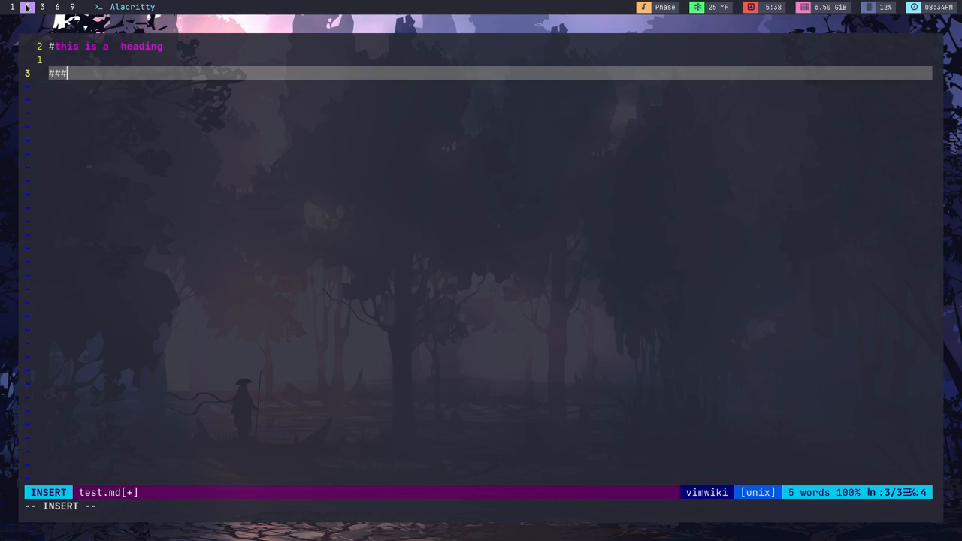
pyautogui.write('this is a heading')
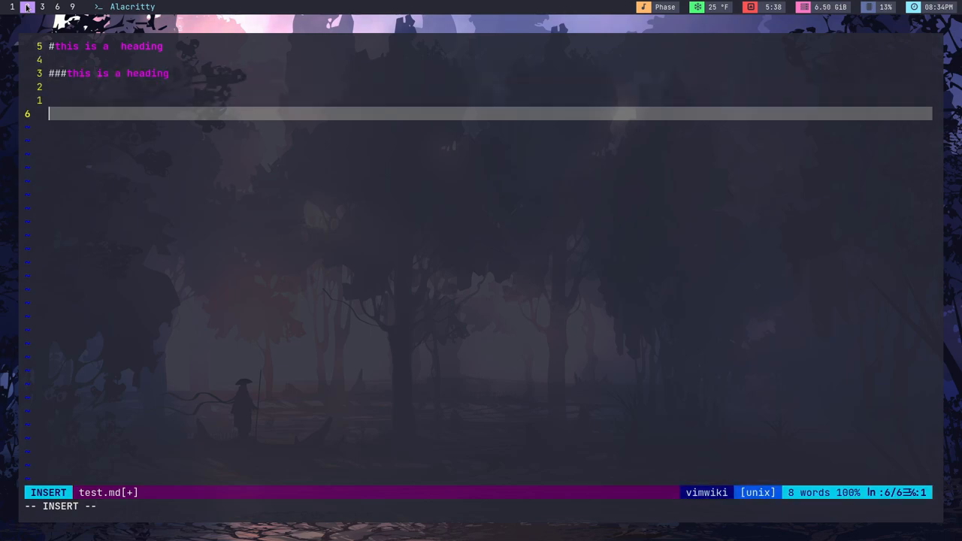
# Step: Add bullet and numbered list items each reading 'this is a list'
pyautogui.write('* this is a lis')
pyautogui.write('1.')
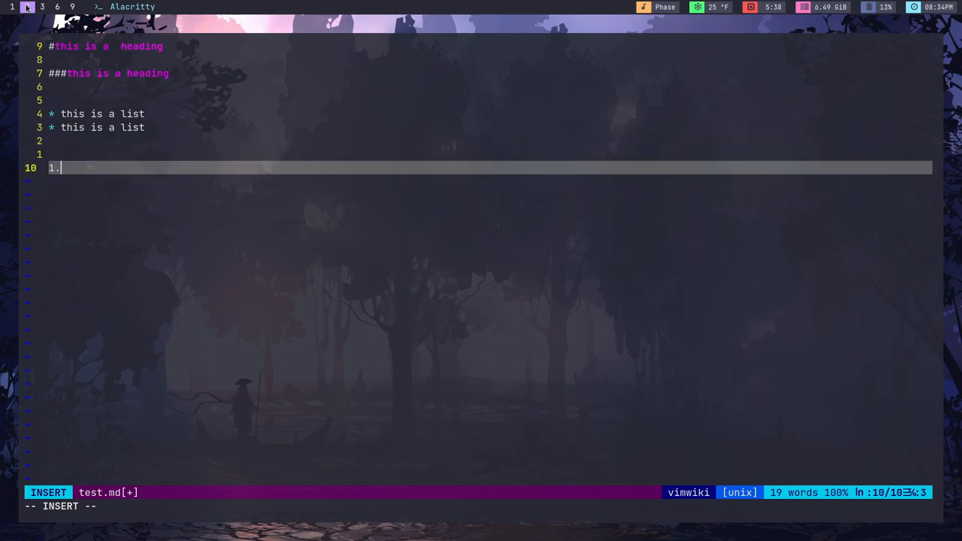
pyautogui.write('this is a list')
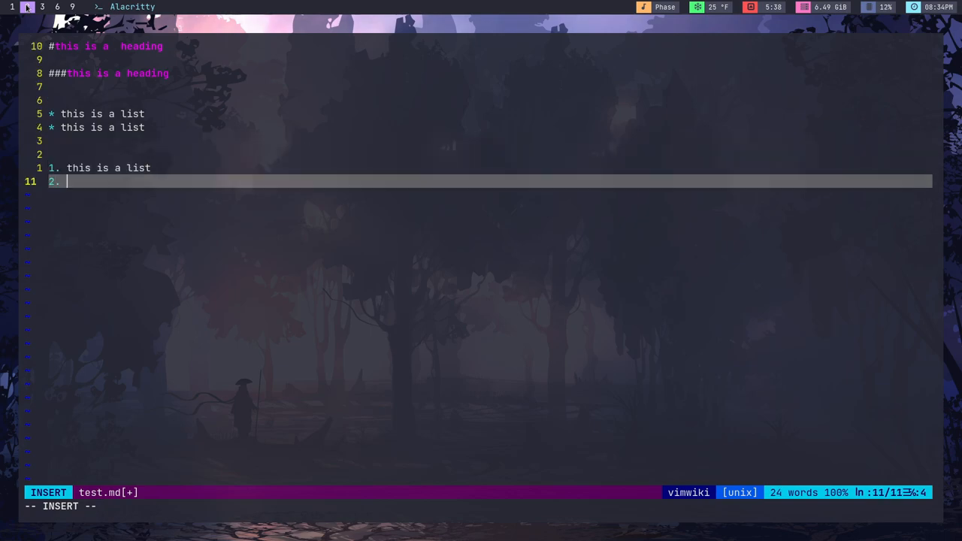
pyautogui.write('this is a list')
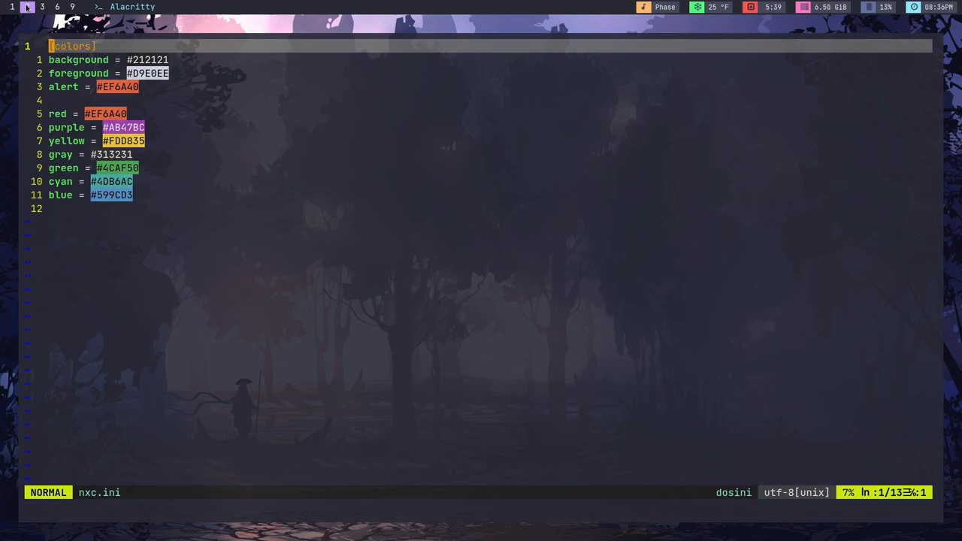
# Step: View nxc.ini with colour-highlighted hex codes, then start the :ex file explorer command
pyautogui.click(27, 6)
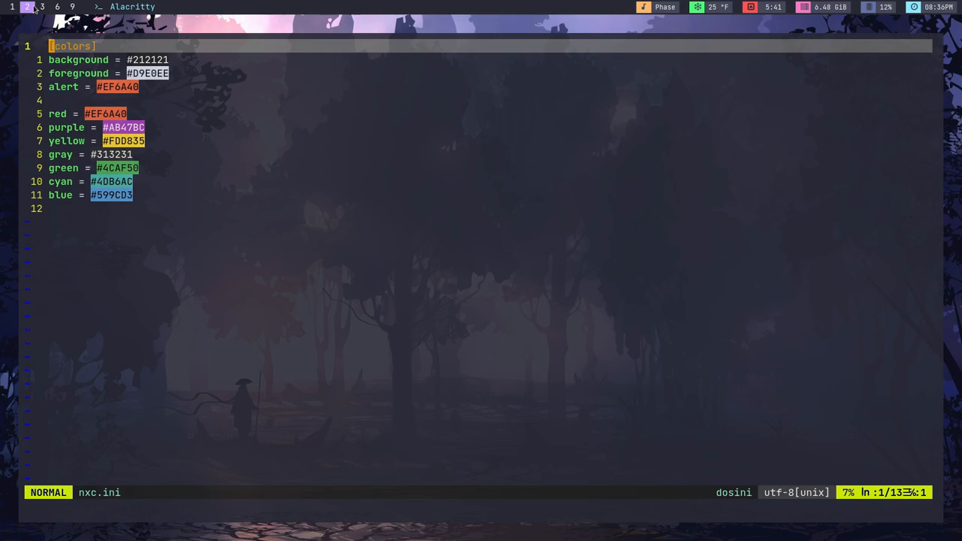
pyautogui.moveTo(154, 72)
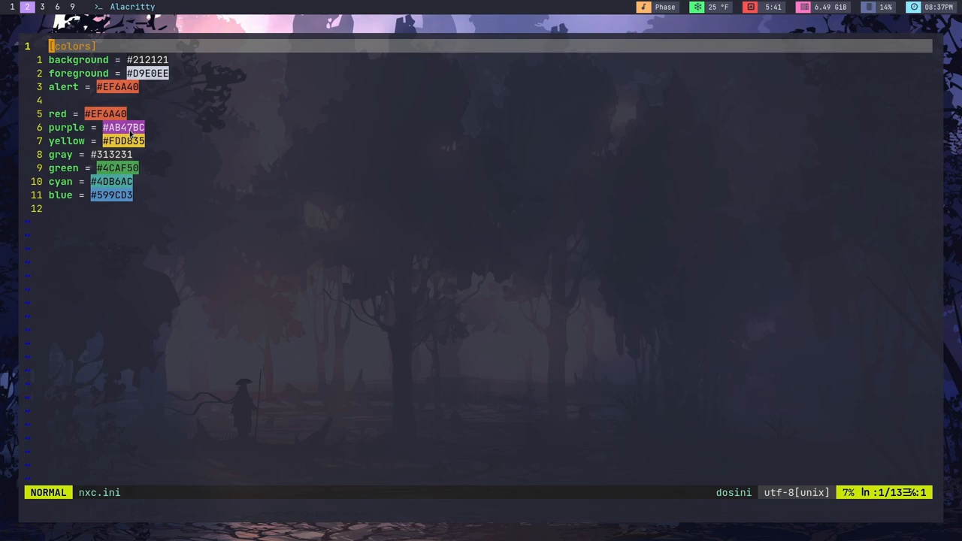
pyautogui.write(':ex')
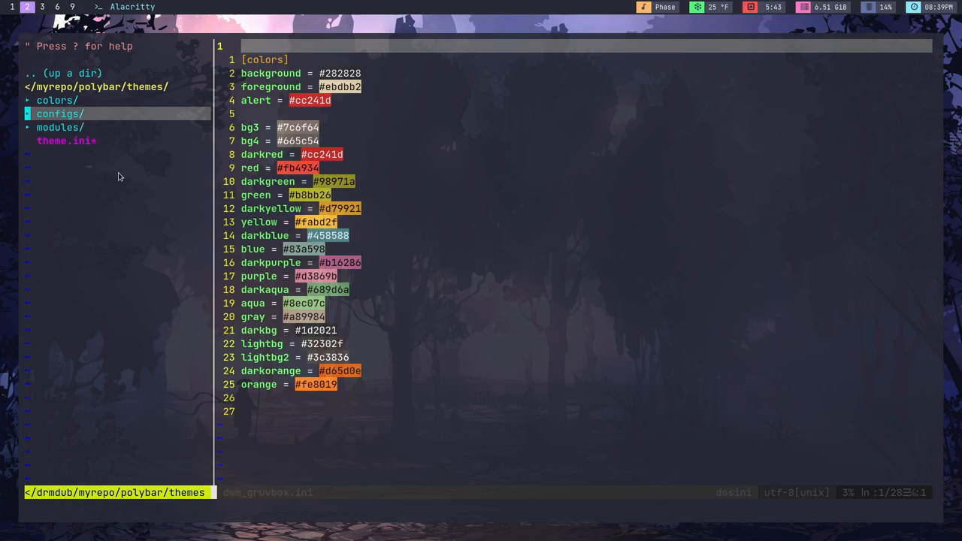
# Step: Expand configs/ in NERDTree and open a polybar bar config file beside it
pyautogui.click(61, 114)
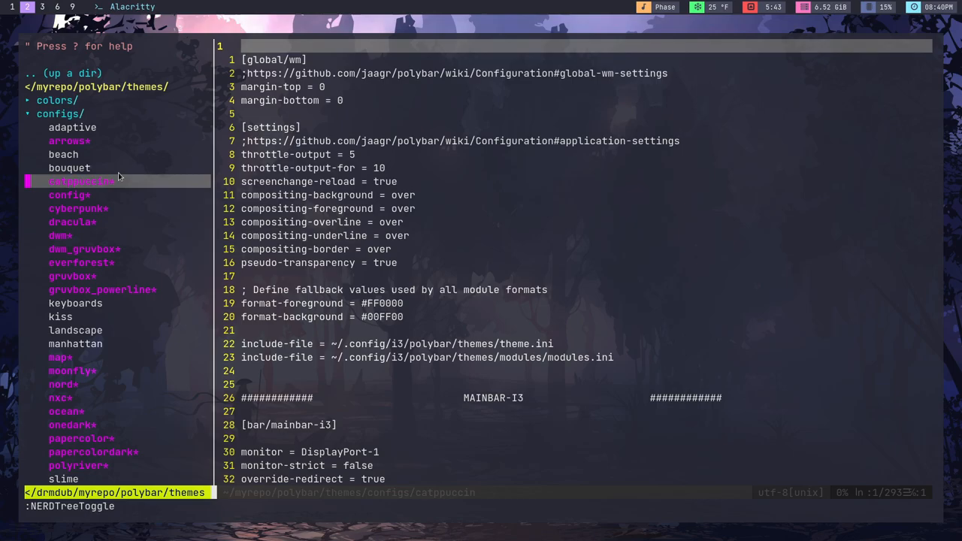
pyautogui.moveTo(349, 191)
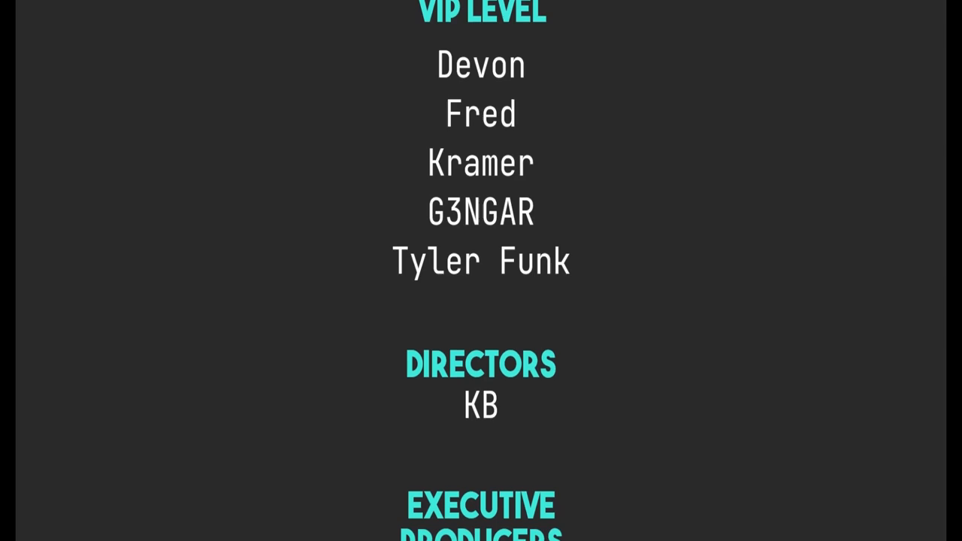
# Step: Scroll through the rolling end credits of supporters, directors and producers
pyautogui.scroll(-3)
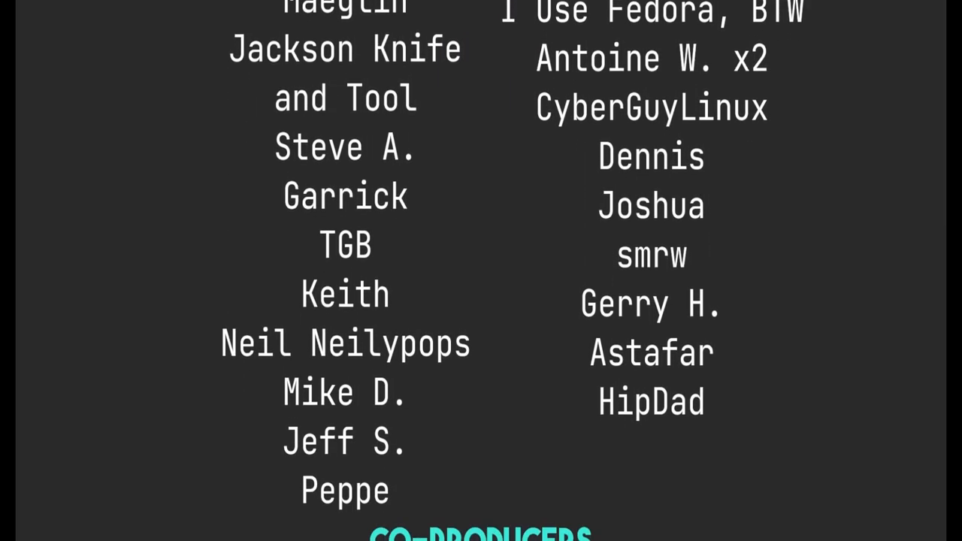